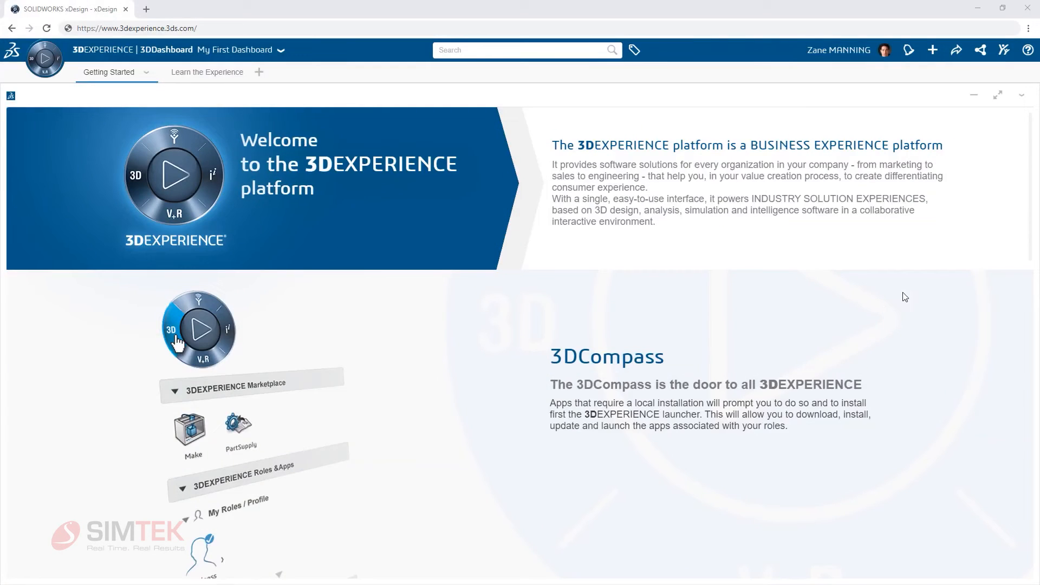
Add a new empty dashboard named 'Engineering' from the dashboard dropdown
{"action": "scroll", "scroll_direction": "down", "scroll_amount": 3}
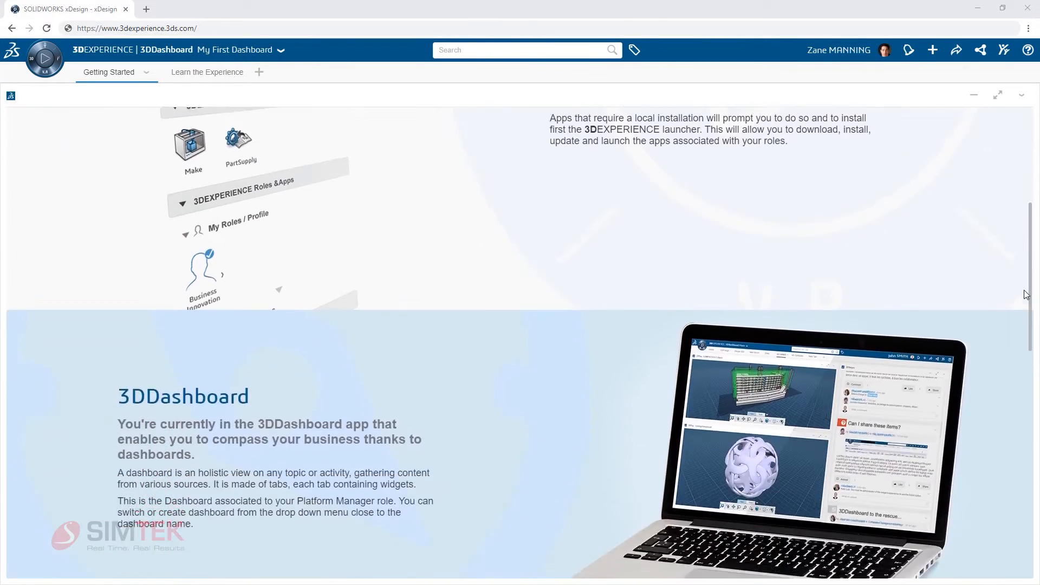
{"action": "scroll", "scroll_direction": "down", "scroll_amount": 3}
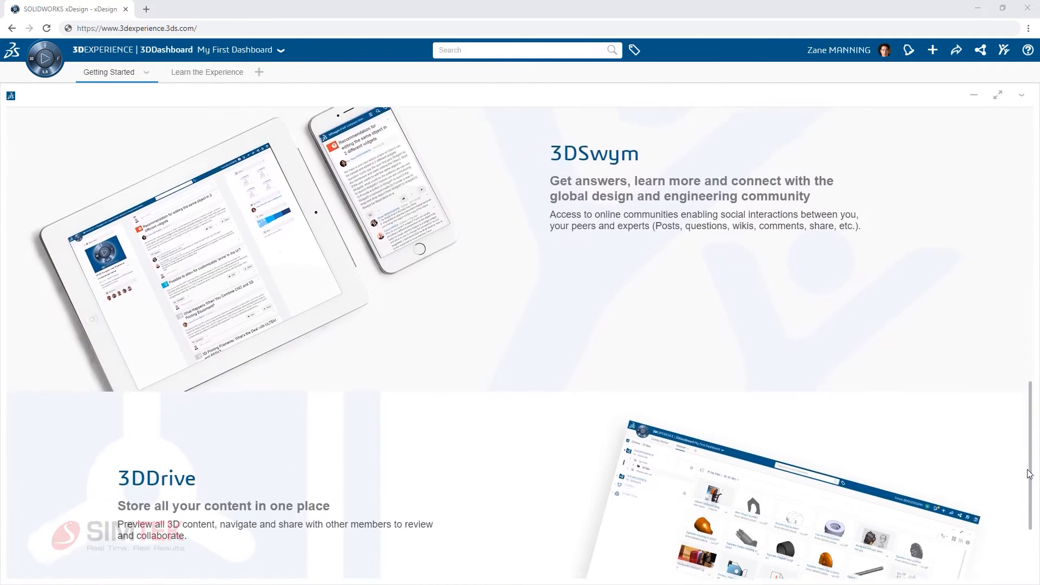
{"action": "scroll", "scroll_direction": "down", "scroll_amount": 3}
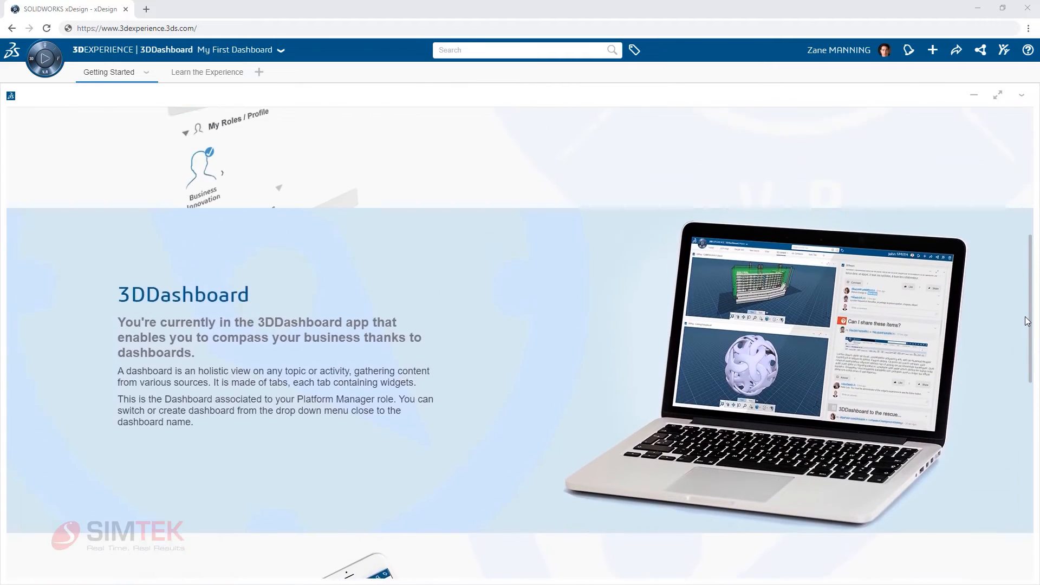
{"action": "scroll", "scroll_direction": "up", "scroll_amount": 3}
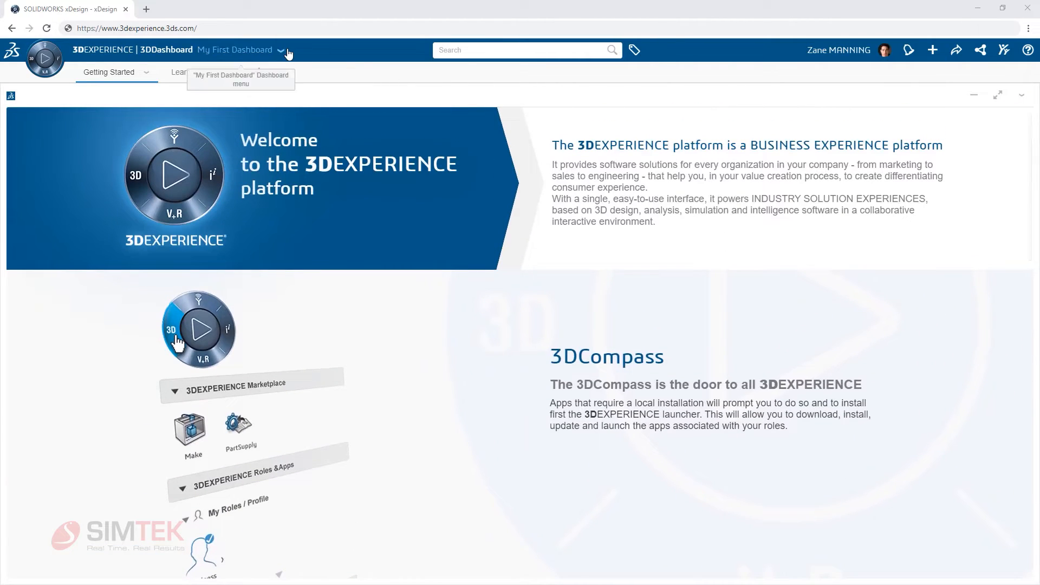
{"action": "left_click", "coordinate": [280, 50]}
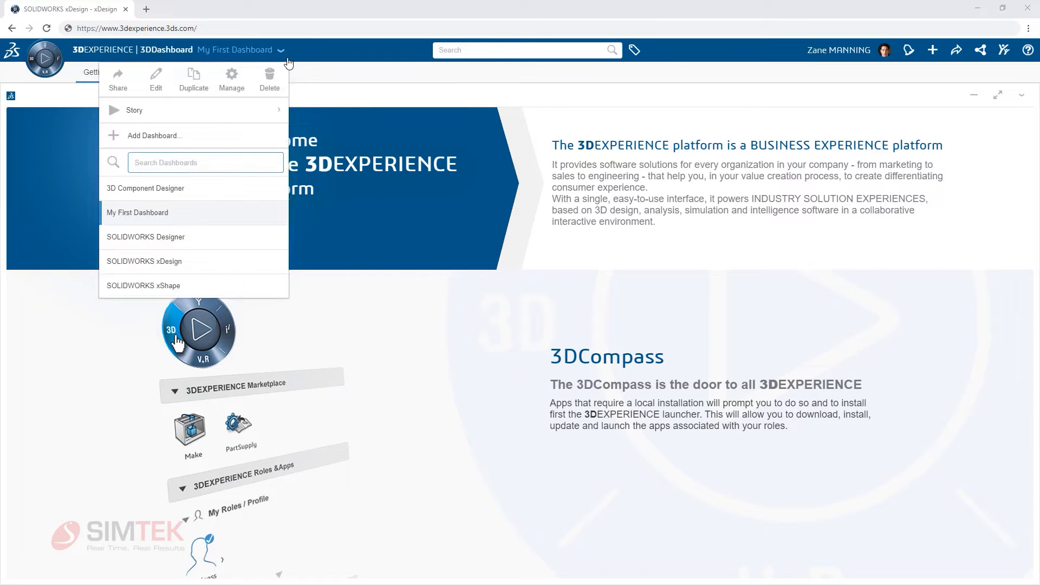
{"action": "mouse_move", "coordinate": [237, 285]}
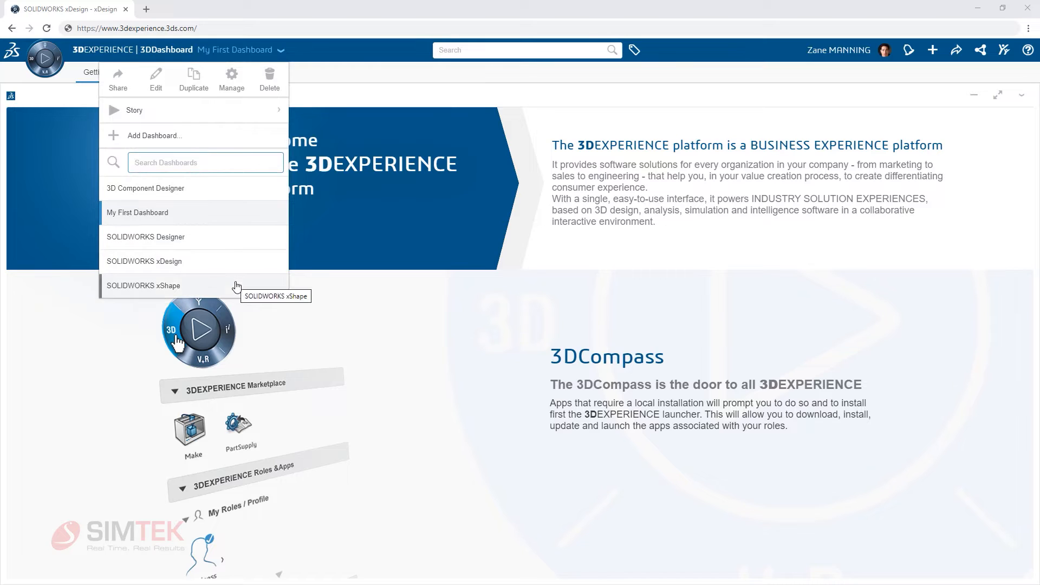
{"action": "left_click", "coordinate": [154, 135]}
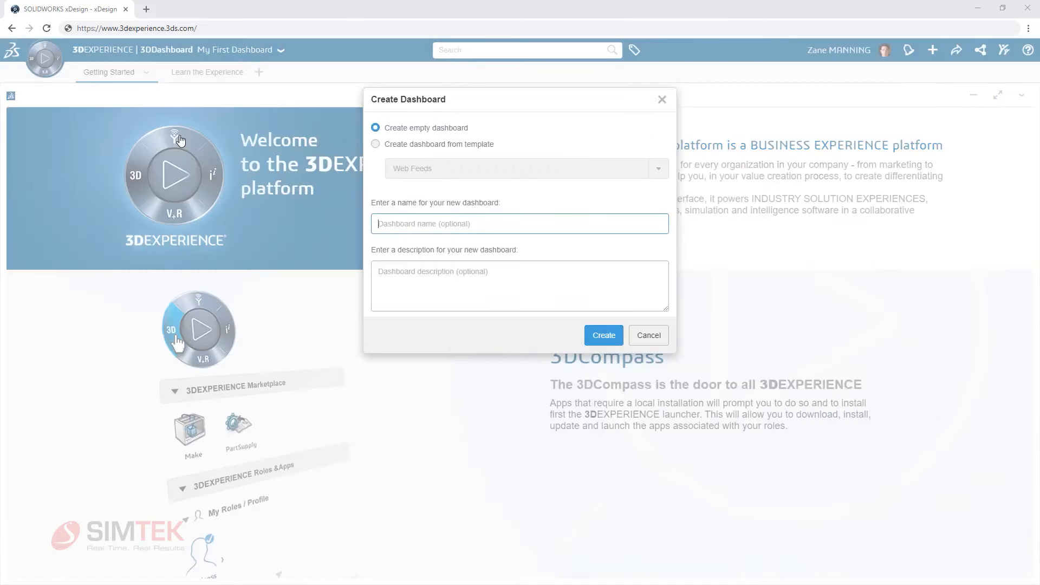
{"action": "type", "text": "Enginee"}
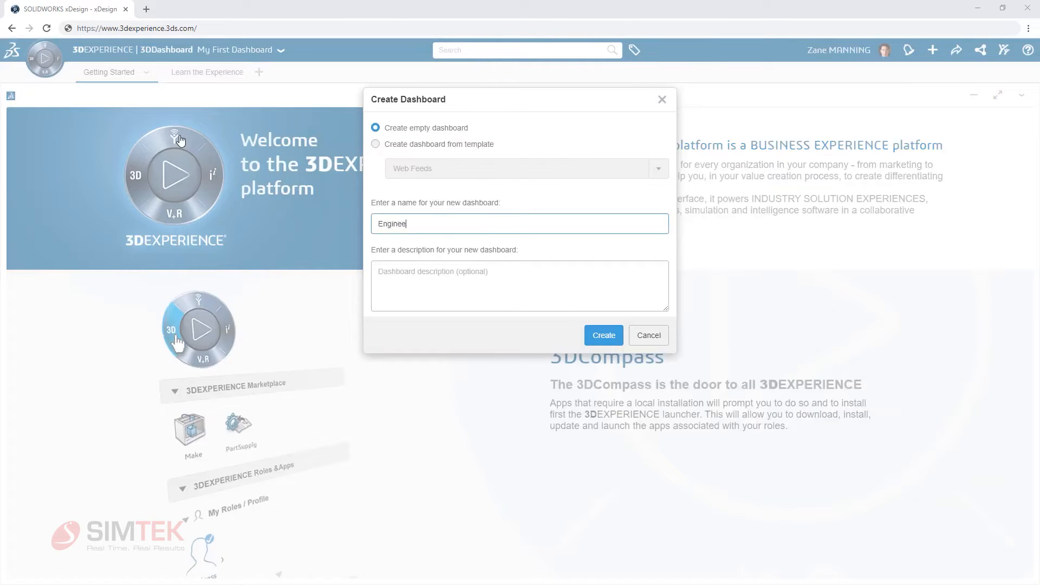
{"action": "left_click", "coordinate": [602, 335]}
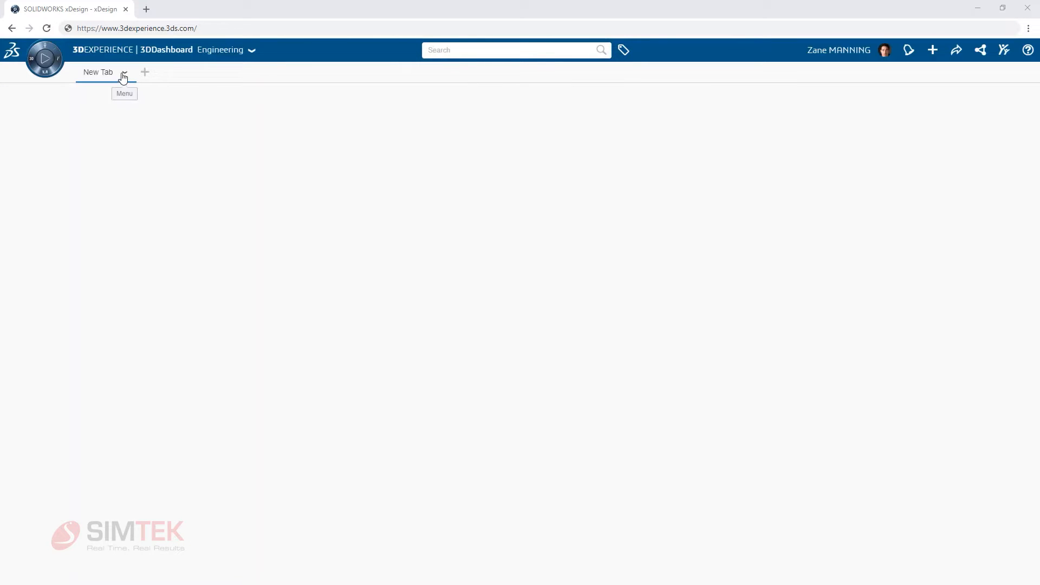
Rename the first tab to 'Design' and bring up the 3DCompass app list
{"action": "left_click", "coordinate": [123, 71]}
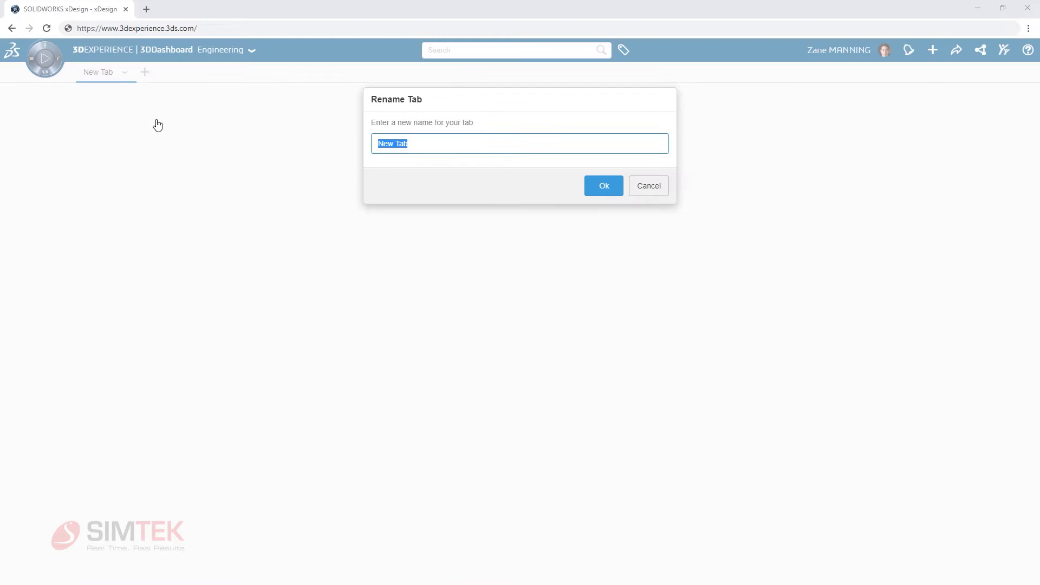
{"action": "left_click", "coordinate": [602, 186]}
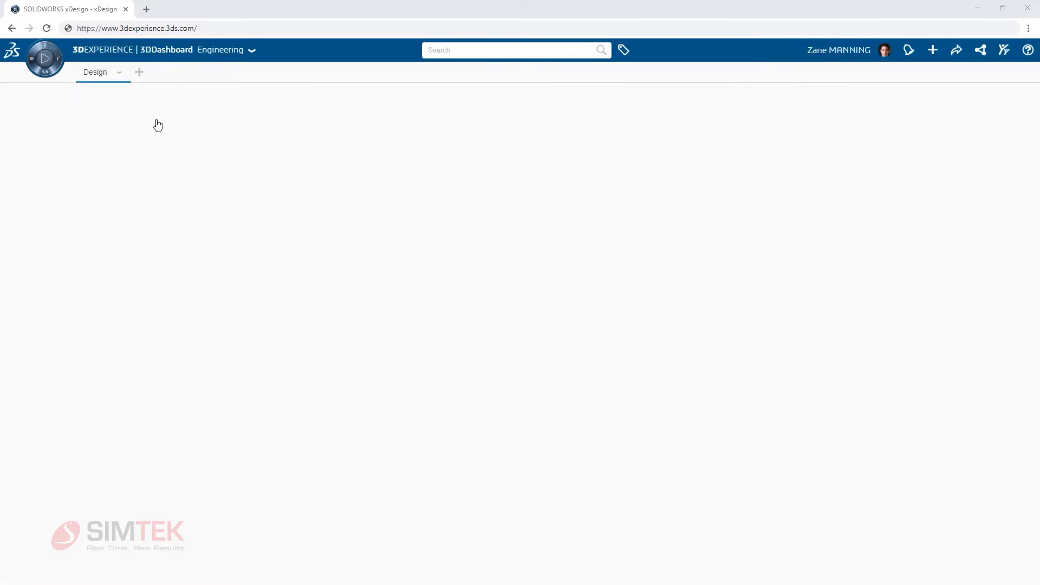
{"action": "left_click", "coordinate": [44, 74]}
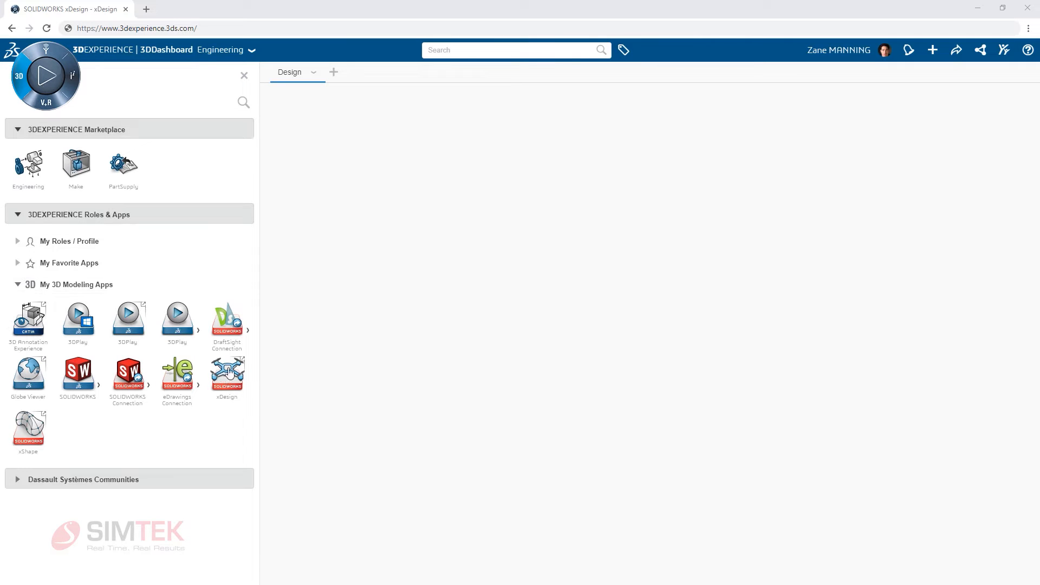
Place xDesign and 3DSpace widgets on the Design tab, browsing 3DSpace to the Fishing Reel folder
{"action": "left_click", "coordinate": [227, 372]}
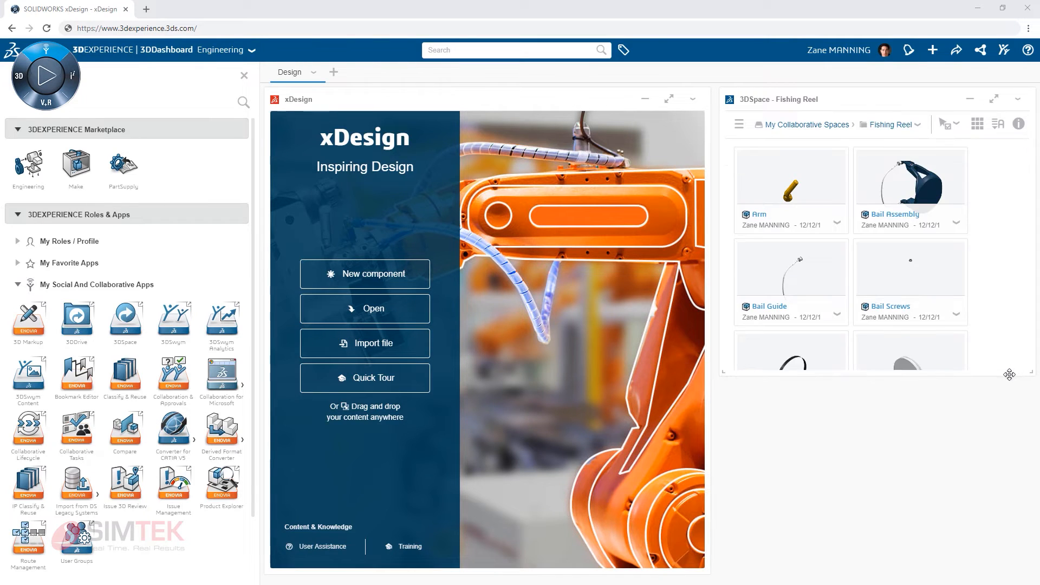
Add a Bookmark Editor widget for Circular Saw Design and drop Reel Assembly into that bookmark
{"action": "scroll", "scroll_direction": "down", "scroll_amount": 3}
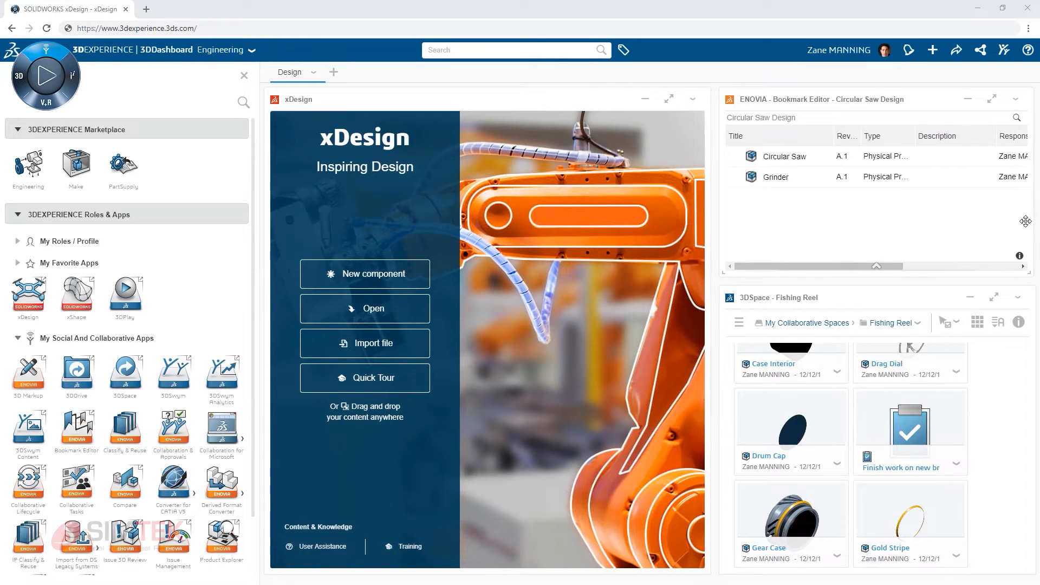
{"action": "mouse_move", "coordinate": [1021, 343]}
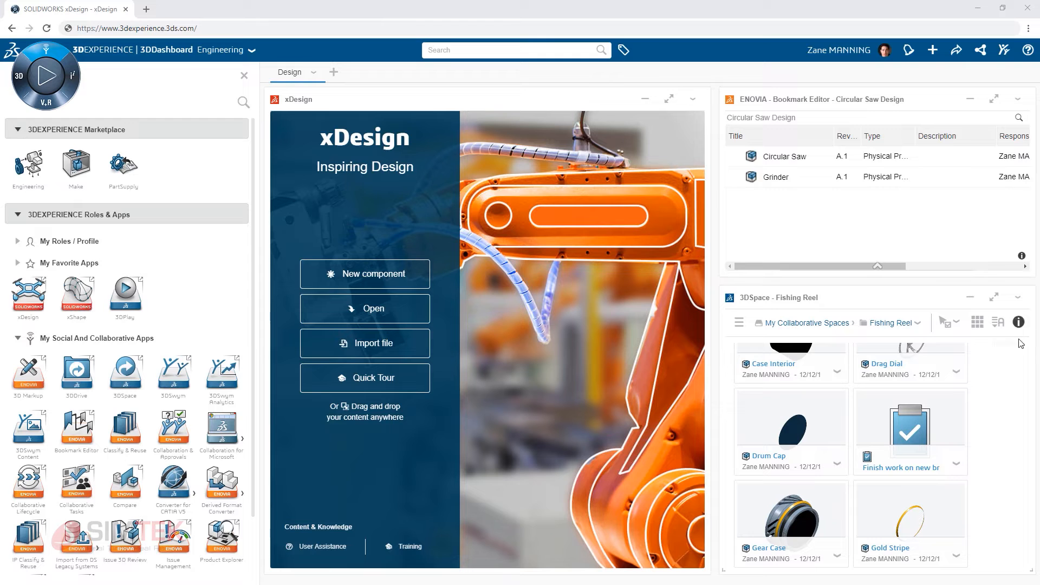
{"action": "scroll", "scroll_direction": "down", "scroll_amount": 3}
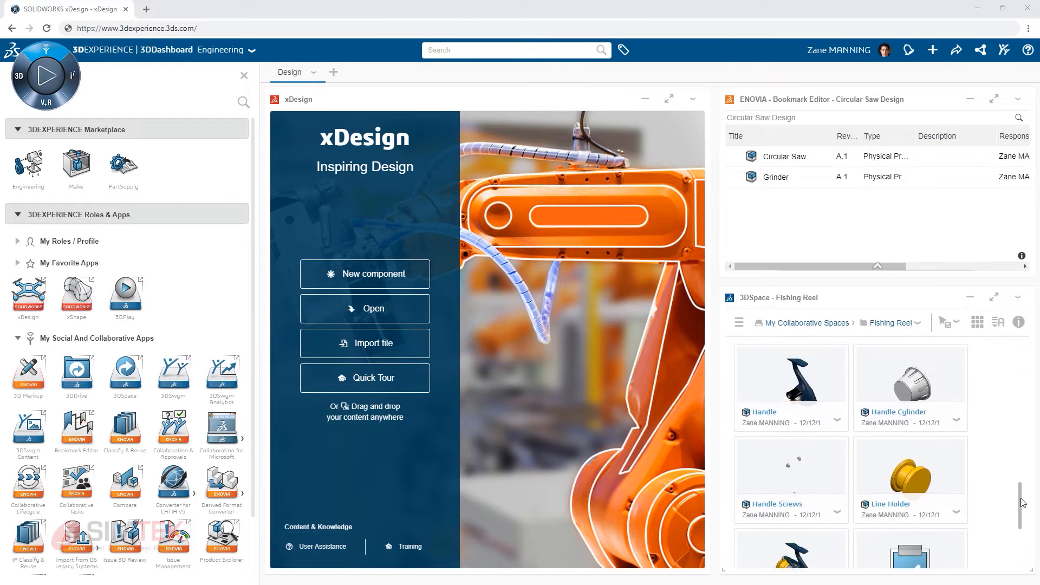
{"action": "scroll", "scroll_direction": "down", "scroll_amount": 3}
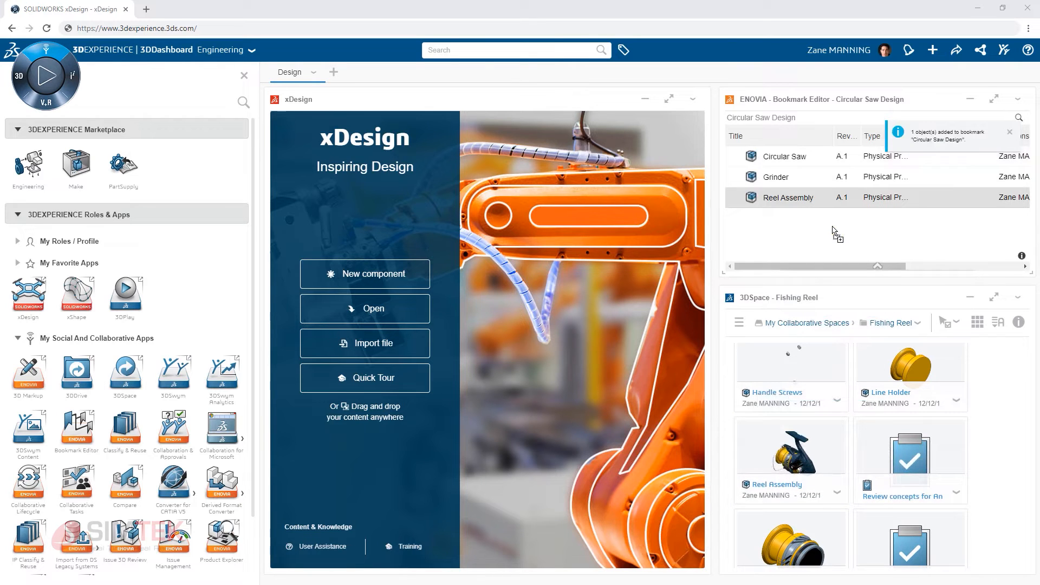
Load Reel Assembly into the xDesign widget, maximize it, then add a second tab
{"action": "left_click", "coordinate": [1009, 131]}
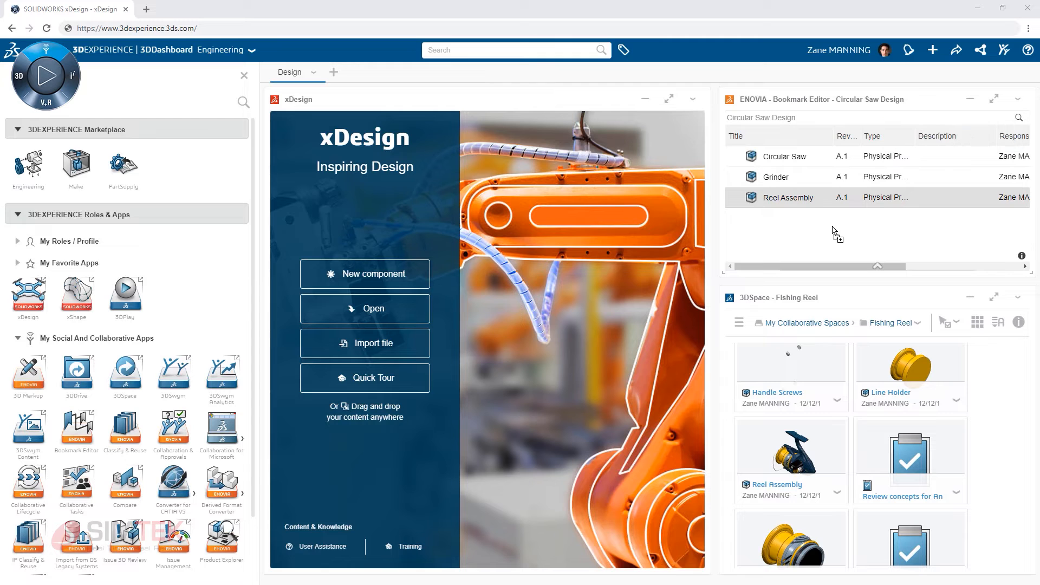
{"action": "left_click", "coordinate": [243, 75]}
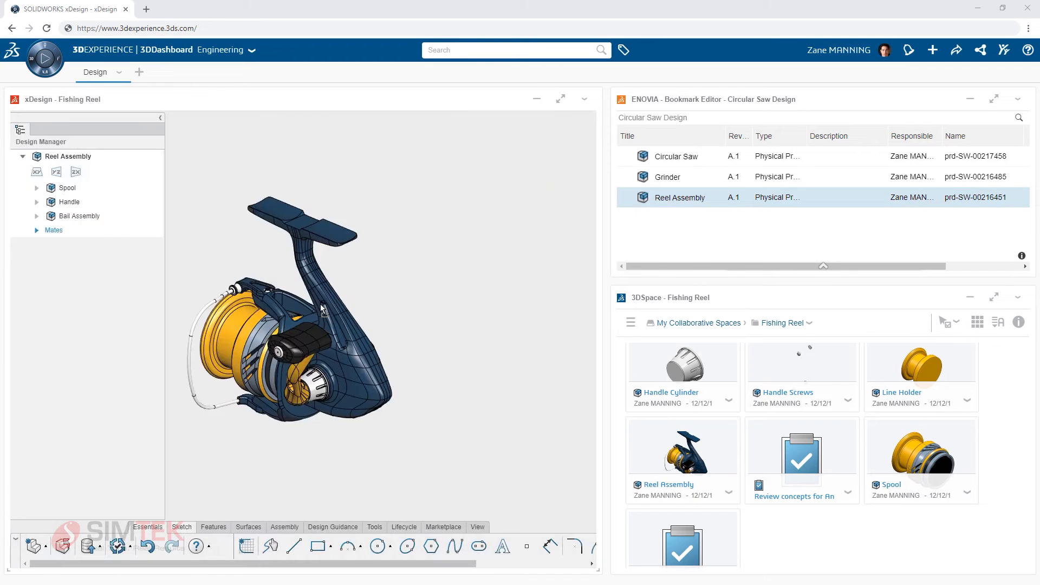
{"action": "left_click_drag", "start_coordinate": [321, 308], "coordinate": [381, 299]}
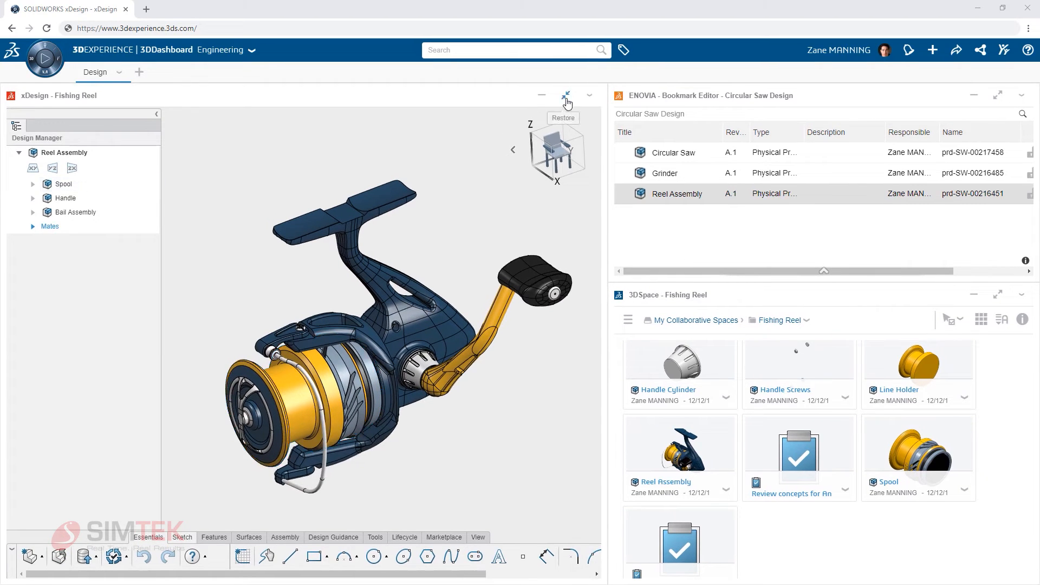
{"action": "left_click", "coordinate": [568, 96]}
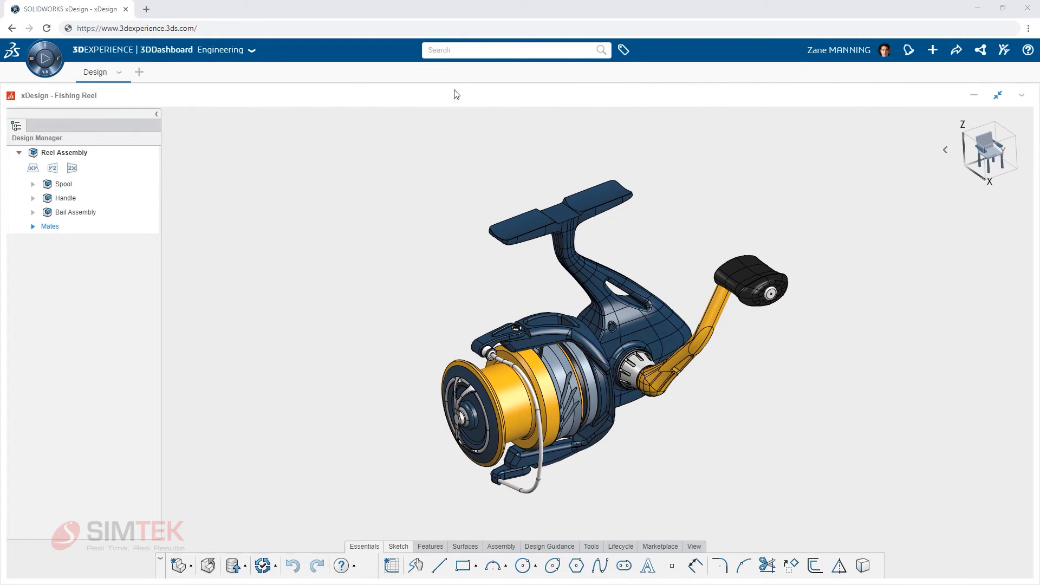
{"action": "left_click", "coordinate": [139, 72]}
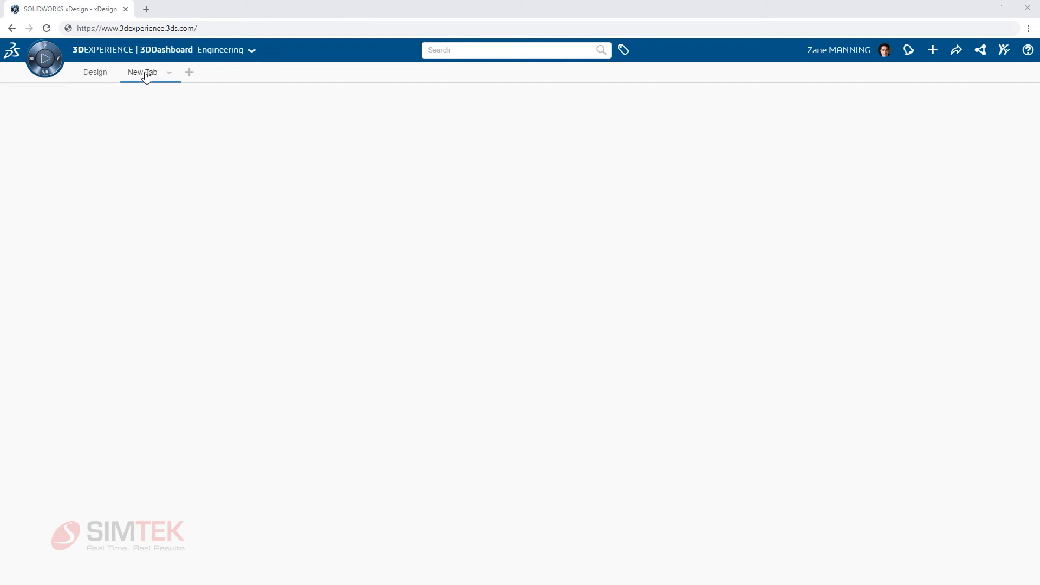
Rename the second tab to 'Team' and place a 3DSwym widget on it
{"action": "left_click", "coordinate": [169, 72]}
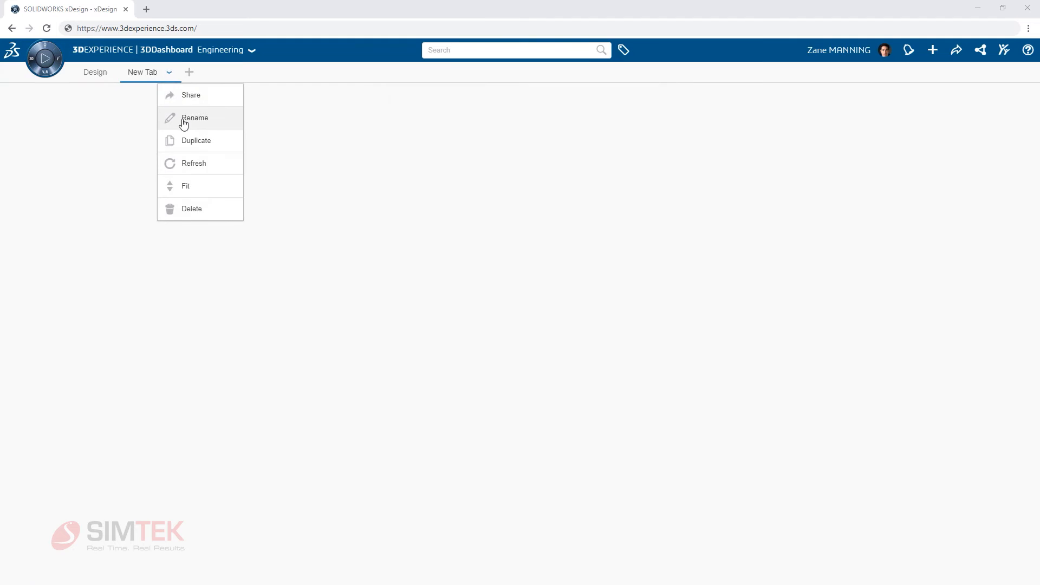
{"action": "left_click", "coordinate": [195, 118]}
{"action": "type", "text": "Team"}
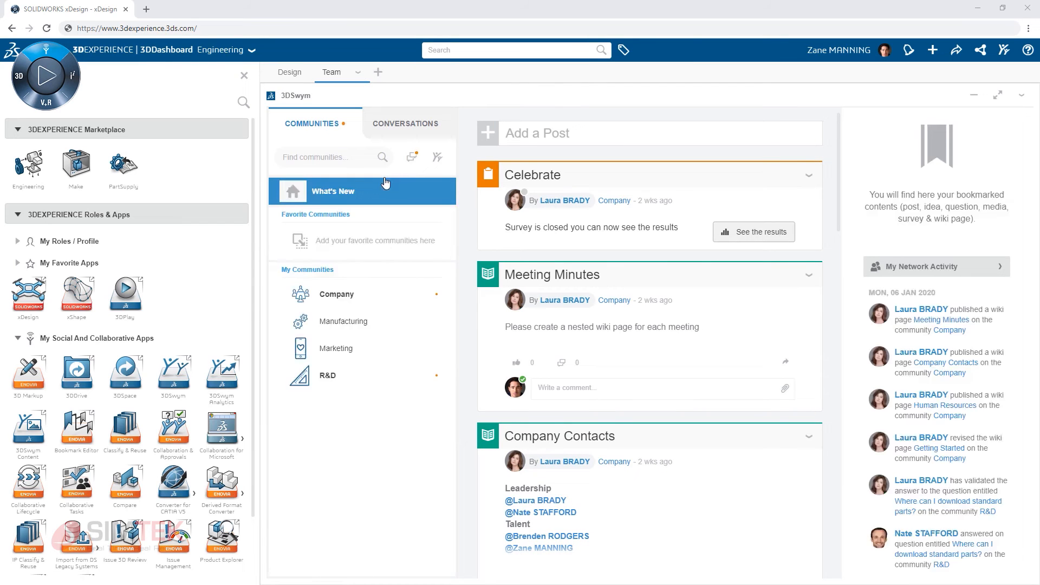
Add Collaborative Tasks and 3DPlay widgets, moving the Circular Saw brackets task to Done
{"action": "scroll", "scroll_direction": "down", "scroll_amount": 3}
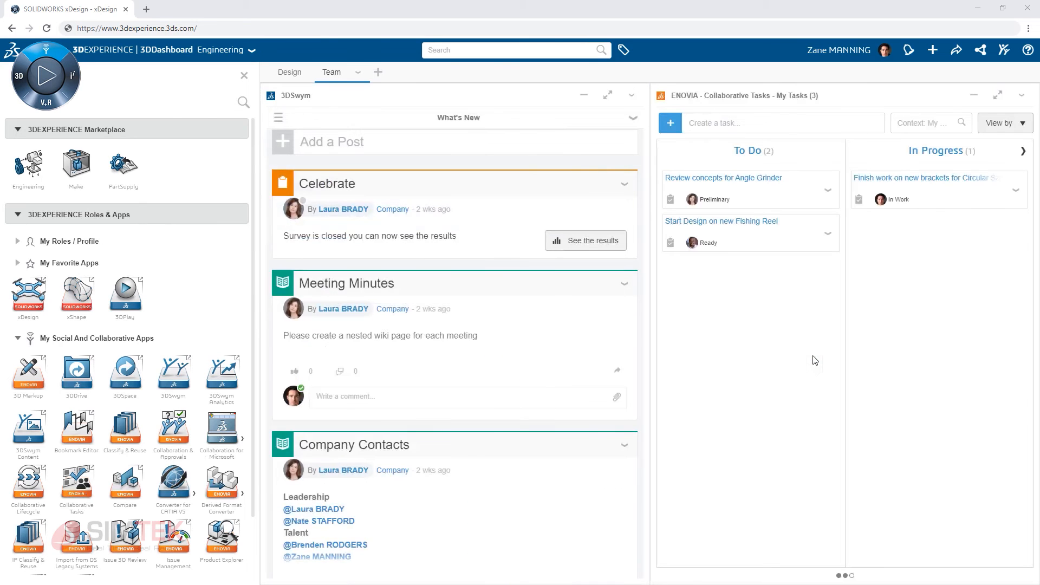
{"action": "left_click", "coordinate": [996, 95]}
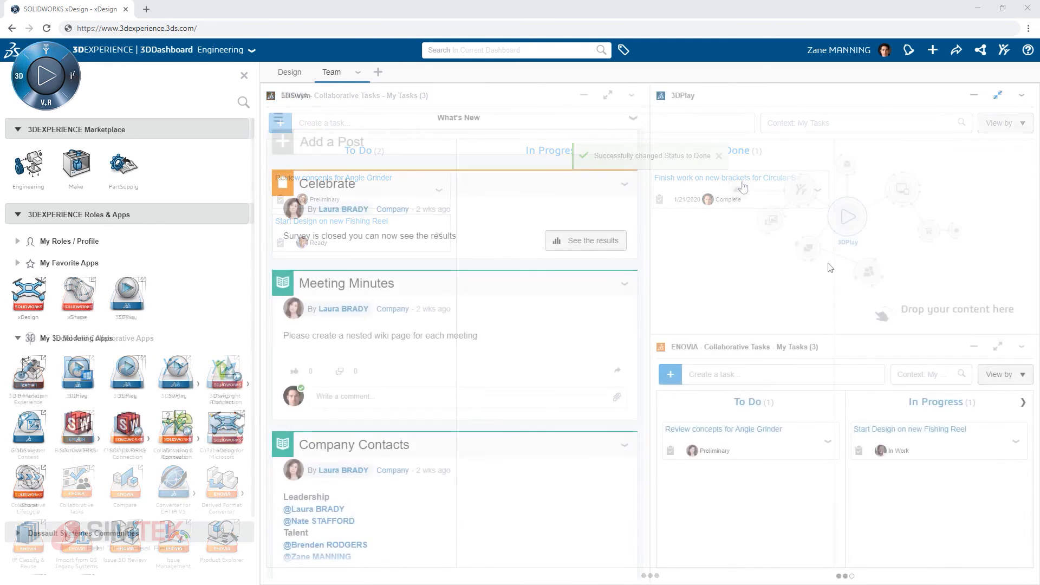
Search 'Fishing', show Reel Assembly in the 3DPlay widget and adjust its view
{"action": "type", "text": "Fishing"}
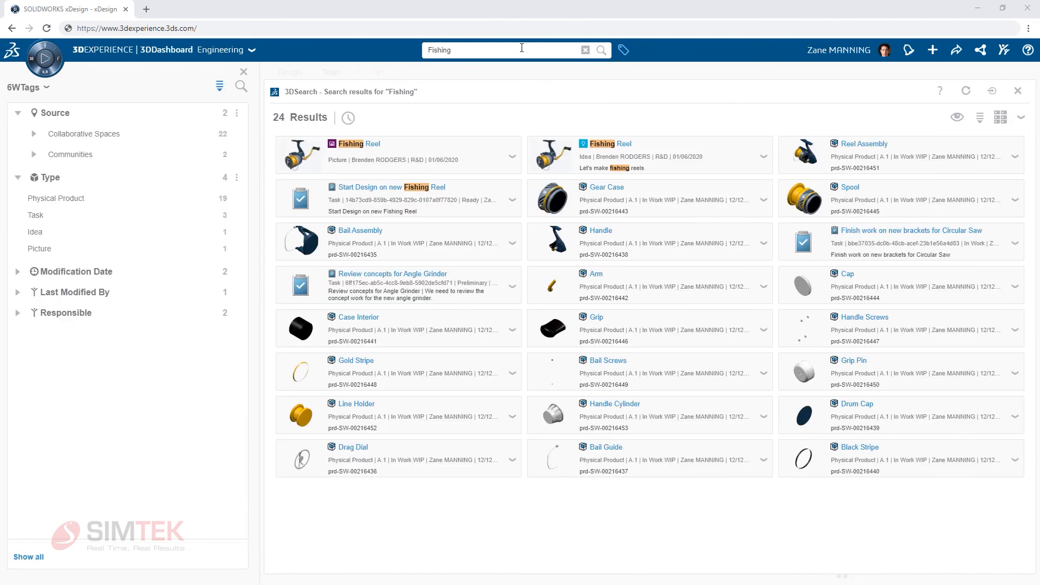
{"action": "left_click", "coordinate": [1016, 91]}
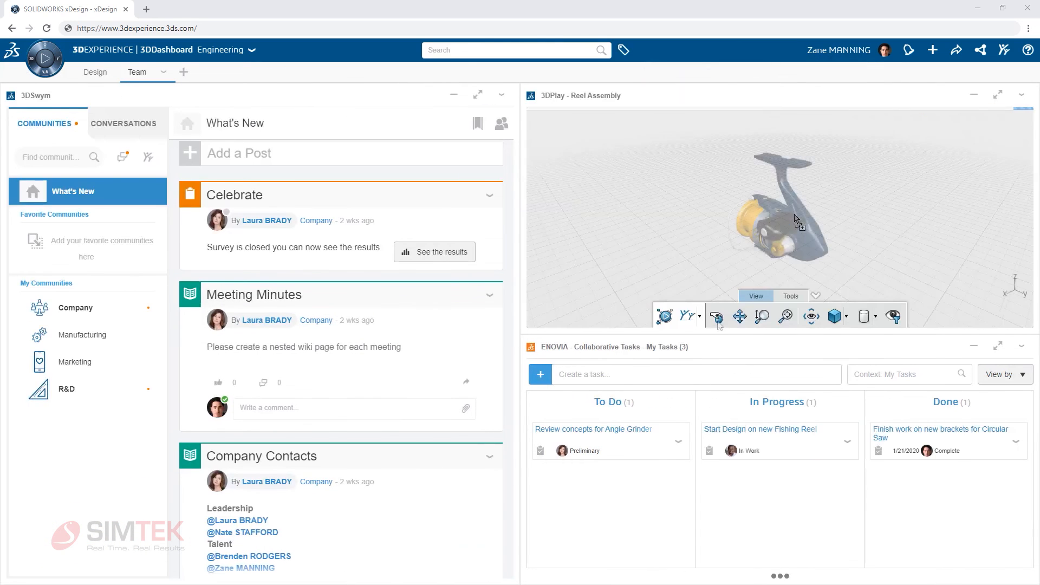
{"action": "left_click", "coordinate": [716, 316]}
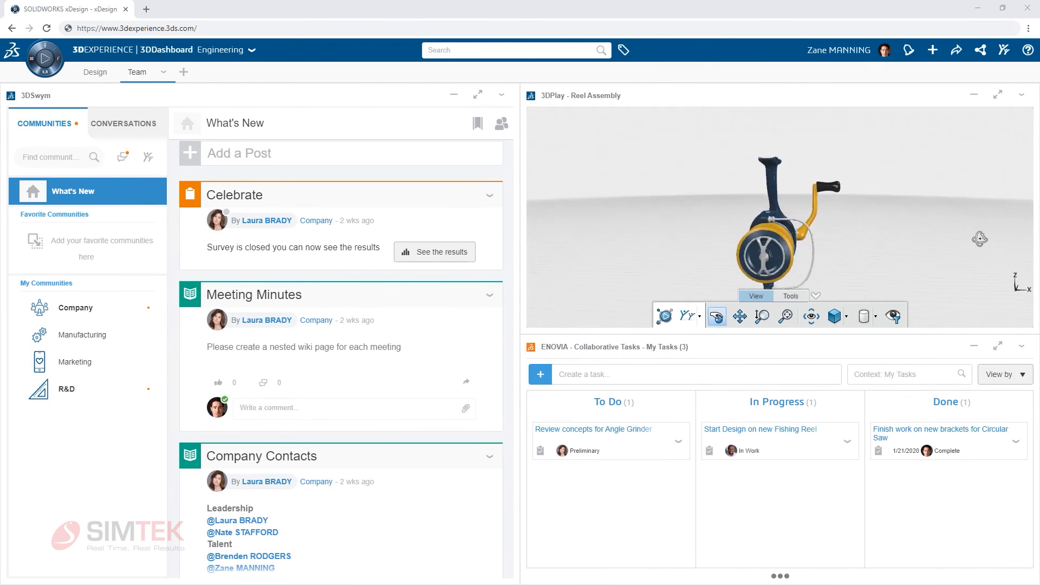